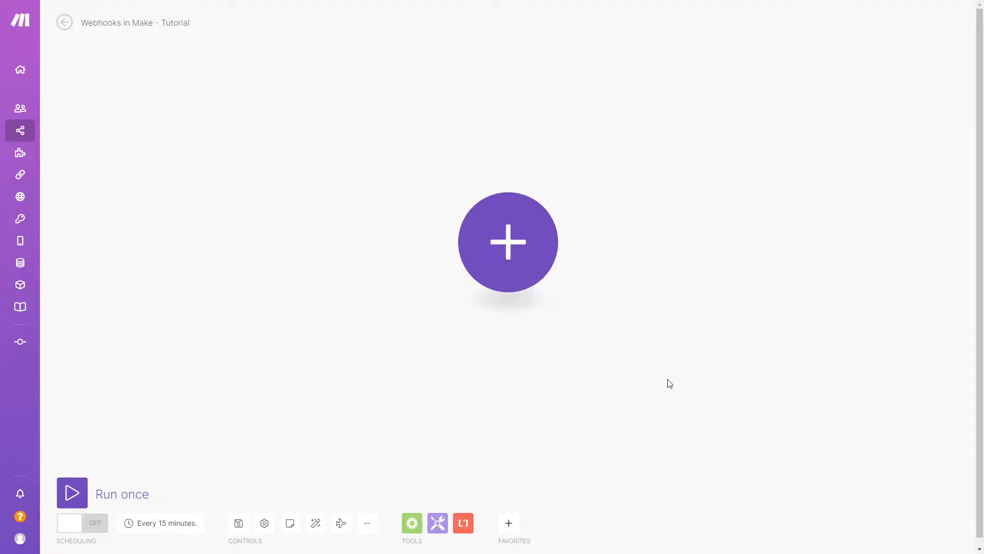
{"action": "mouse_move", "coordinate": [537, 289]}
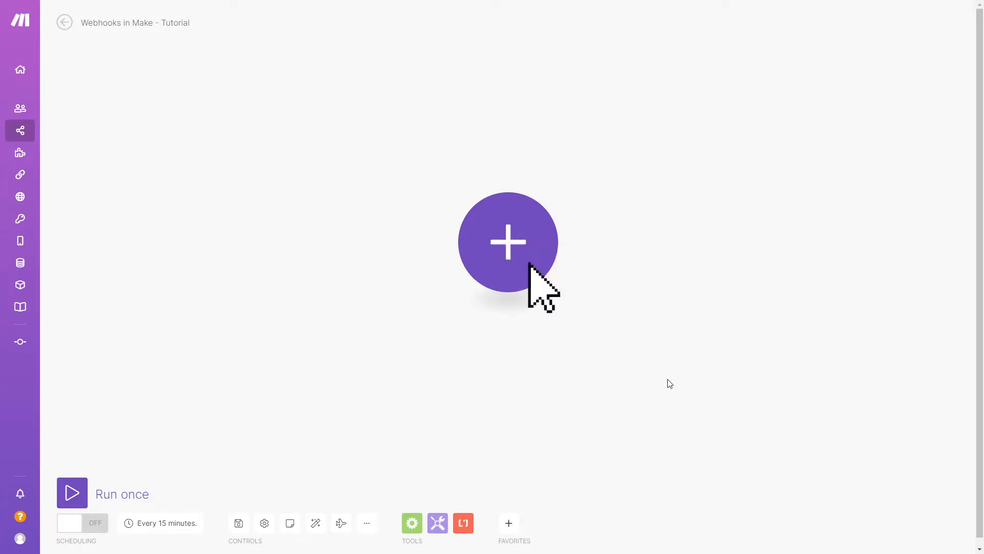
Step: Add an HTTP 'Make a request' module to the empty scenario canvas
{"action": "left_click", "coordinate": [508, 242]}
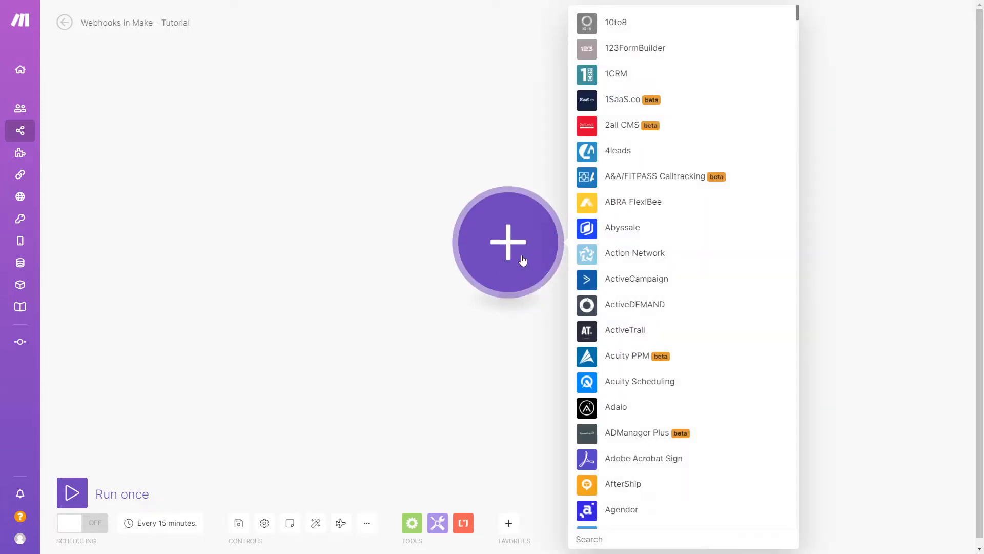
{"action": "type", "text": "http"}
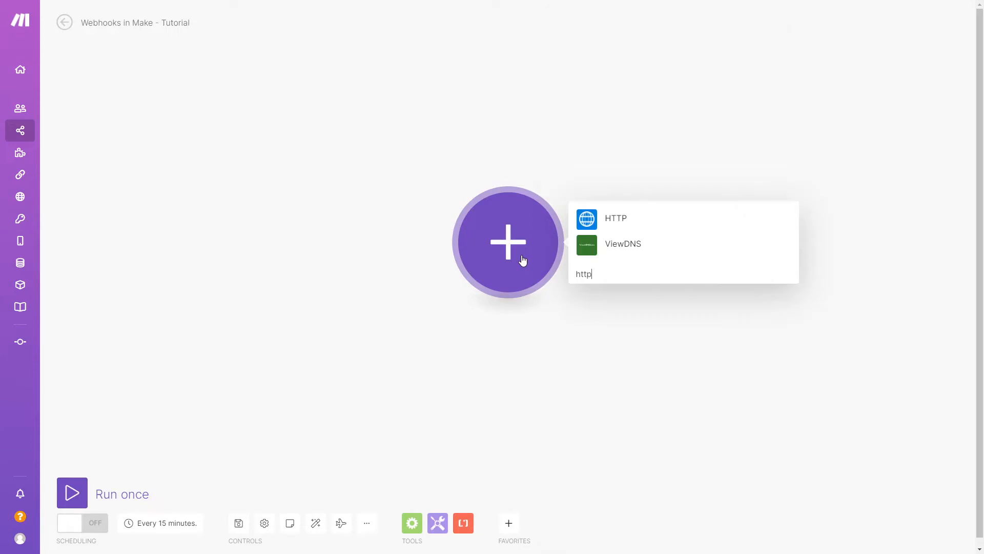
{"action": "left_click", "coordinate": [615, 218]}
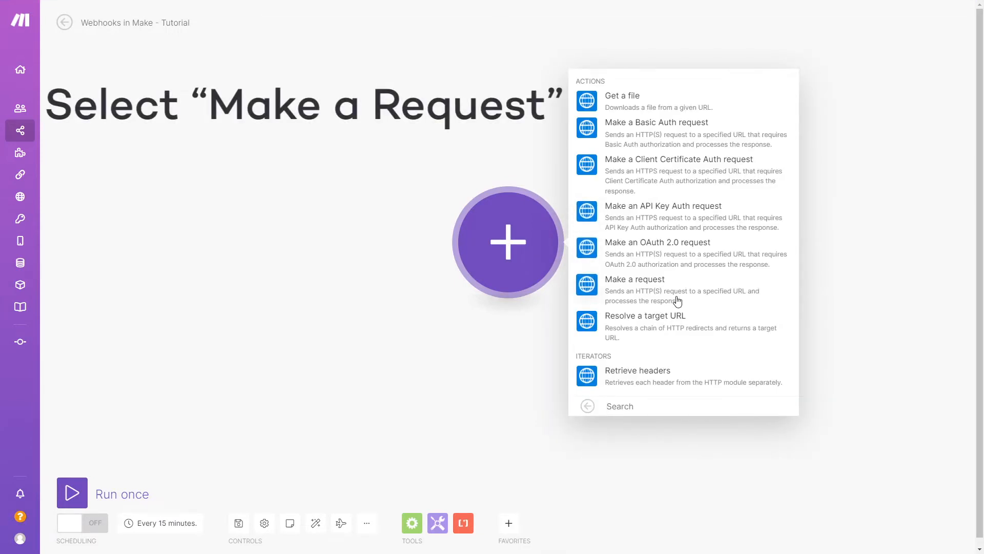
{"action": "left_click", "coordinate": [635, 279]}
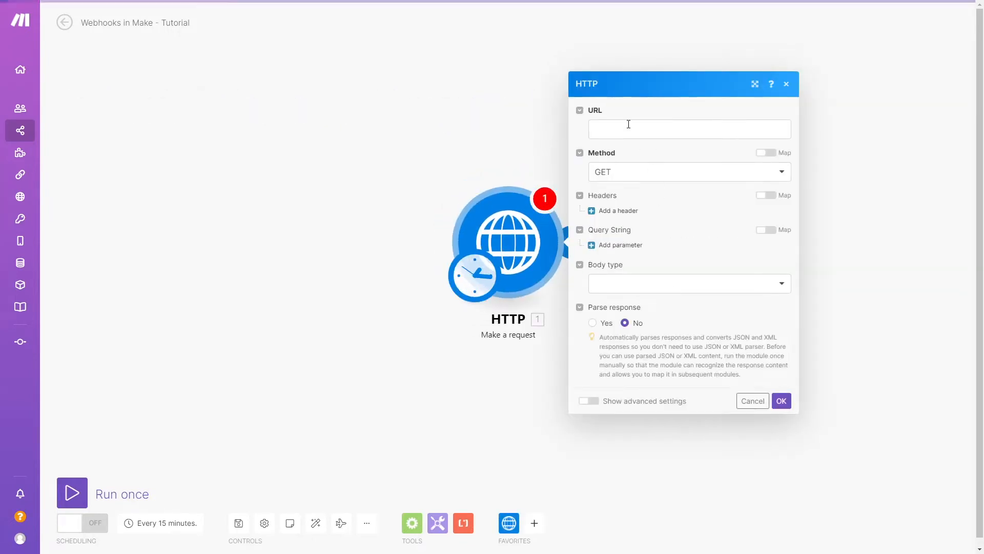
Step: Focus the request URL field before fetching the Airtable webhook address
{"action": "left_click", "coordinate": [690, 130]}
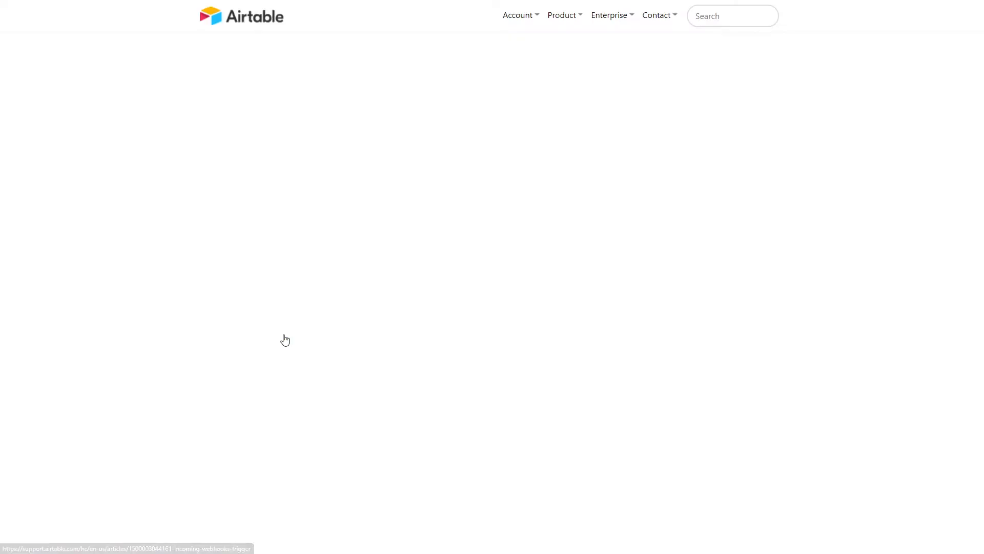
Step: Leave the support article for the Tutorial Database base and its automations panel
{"action": "left_click", "coordinate": [285, 340]}
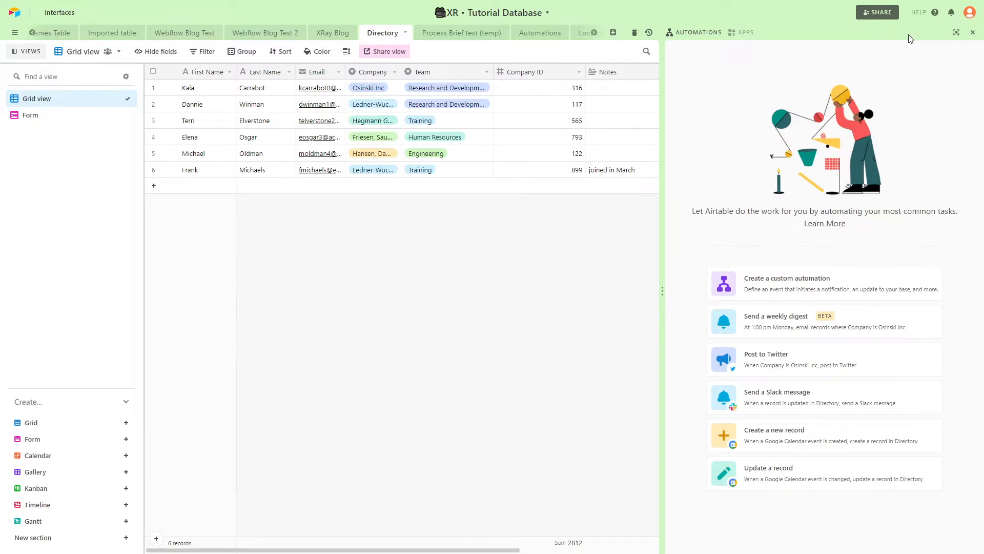
Step: Create a custom automation with a 'When webhook received' trigger and copy its webhook URL
{"action": "left_click", "coordinate": [787, 278]}
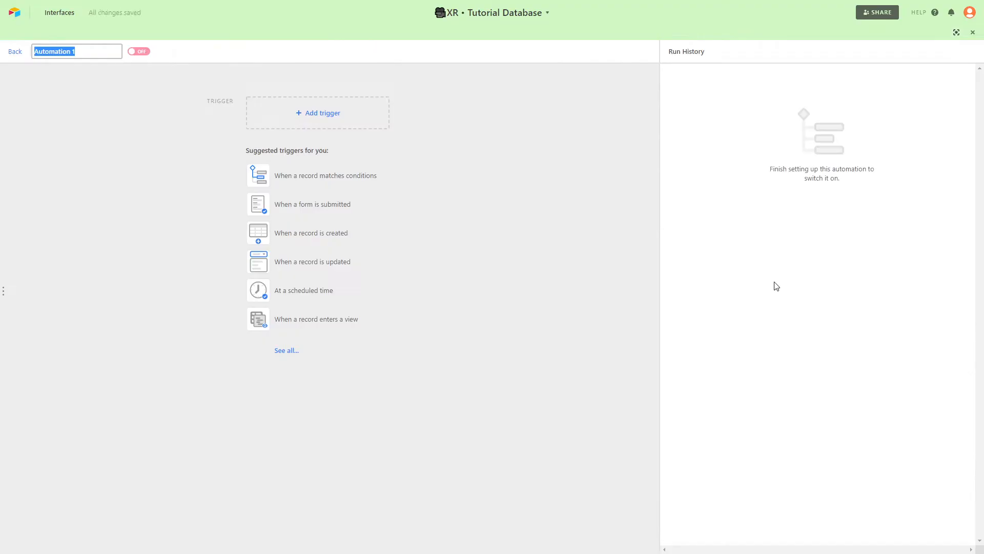
{"action": "left_click", "coordinate": [318, 112]}
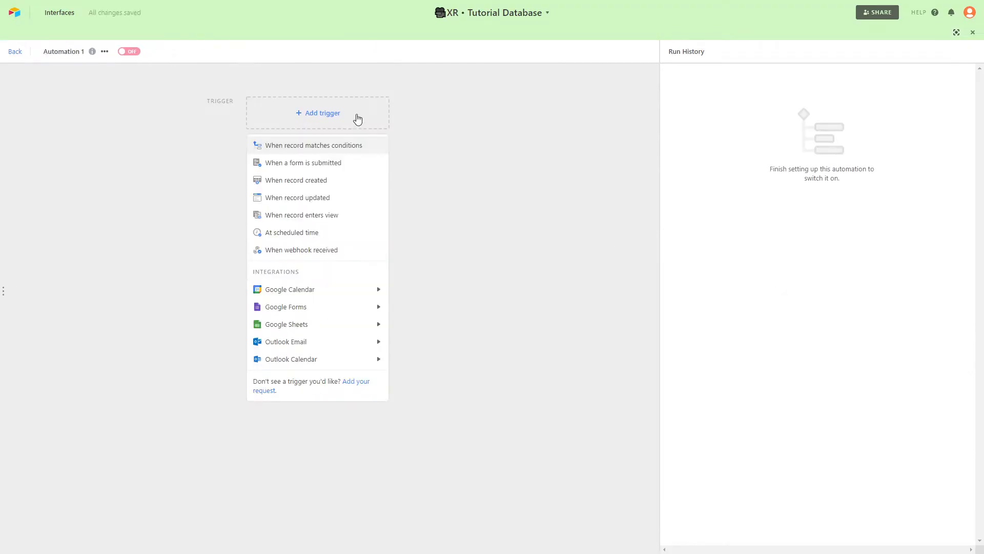
{"action": "left_click", "coordinate": [302, 249]}
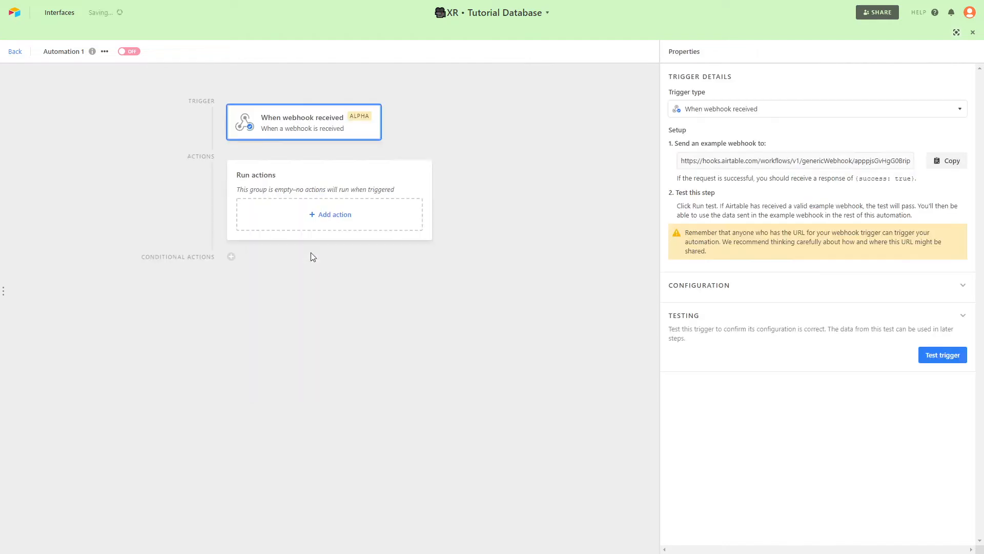
{"action": "mouse_move", "coordinate": [948, 161]}
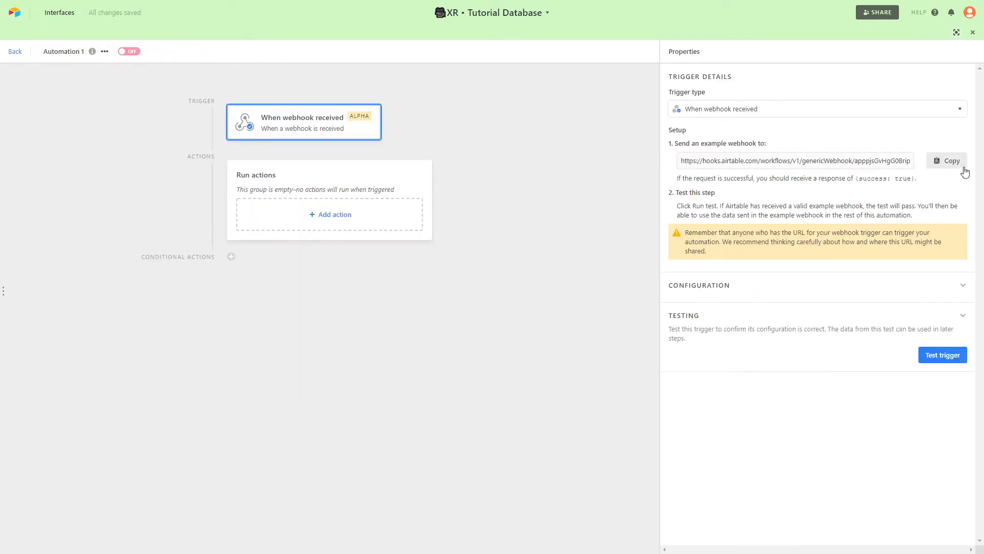
{"action": "left_click", "coordinate": [947, 161]}
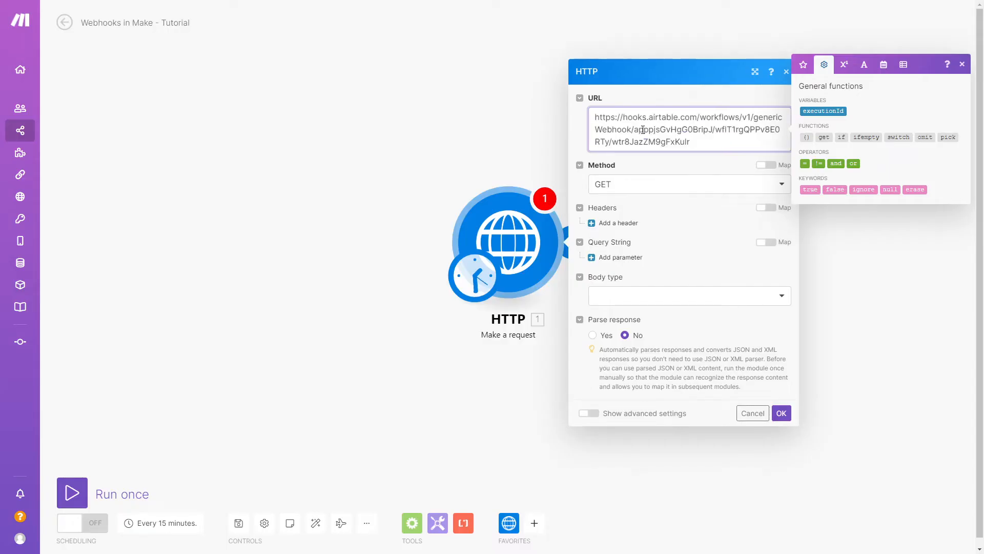
{"action": "mouse_move", "coordinate": [665, 218]}
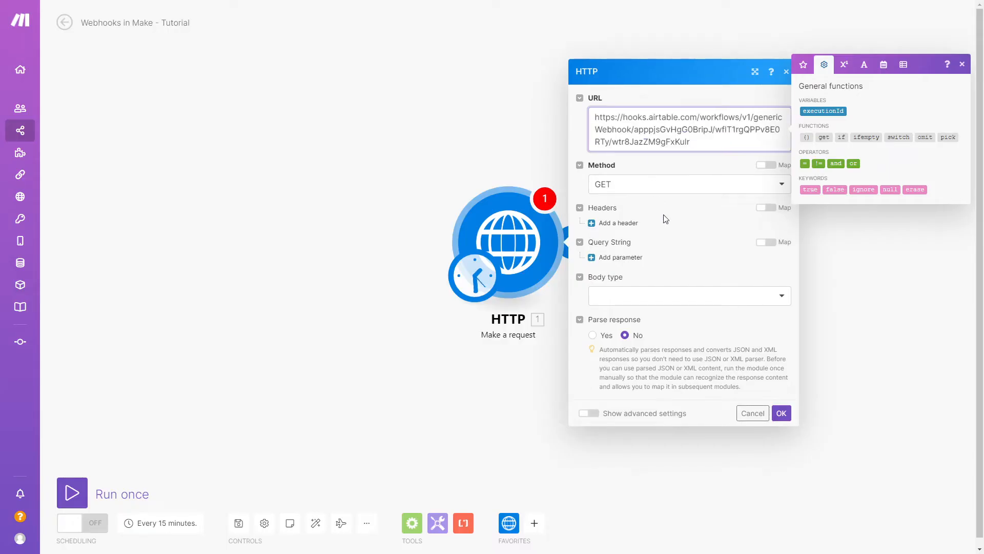
Step: Set the HTTP request method to POST for the Airtable webhook URL
{"action": "left_click", "coordinate": [689, 183]}
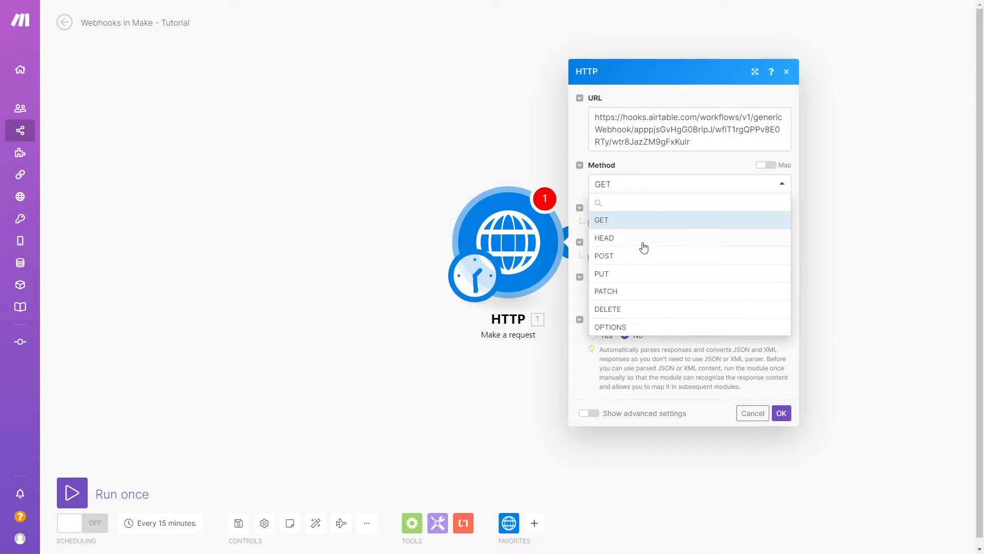
{"action": "left_click", "coordinate": [603, 255]}
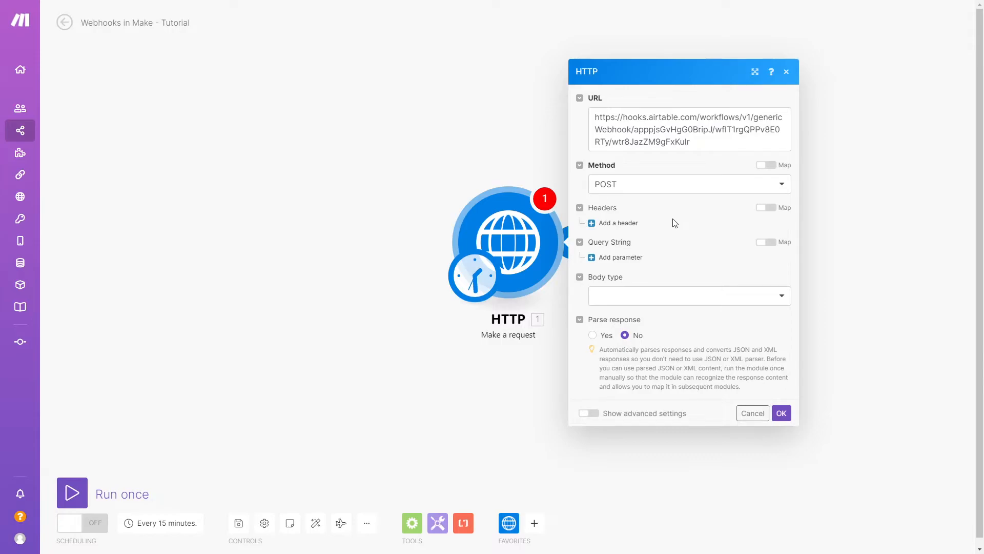
{"action": "mouse_move", "coordinate": [693, 226]}
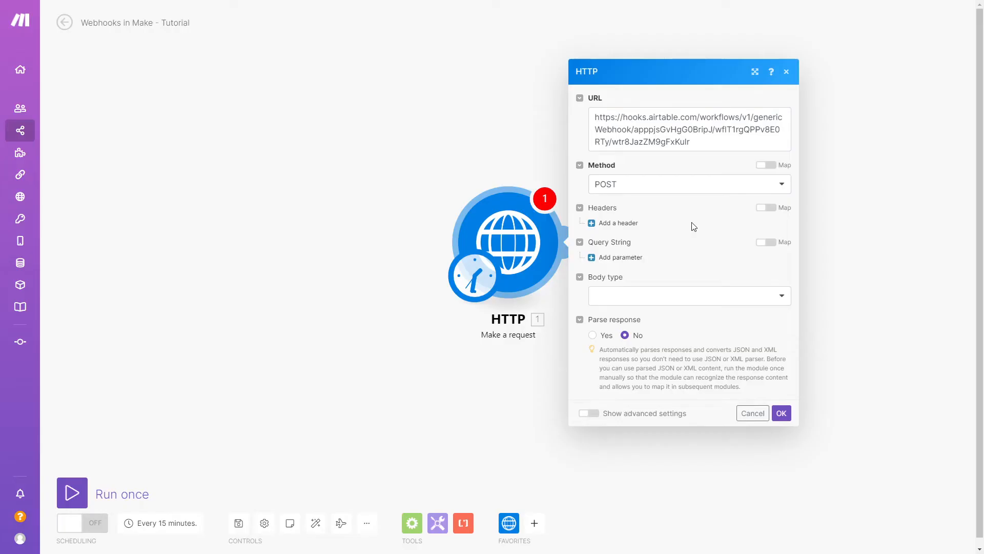
{"action": "mouse_move", "coordinate": [616, 223]}
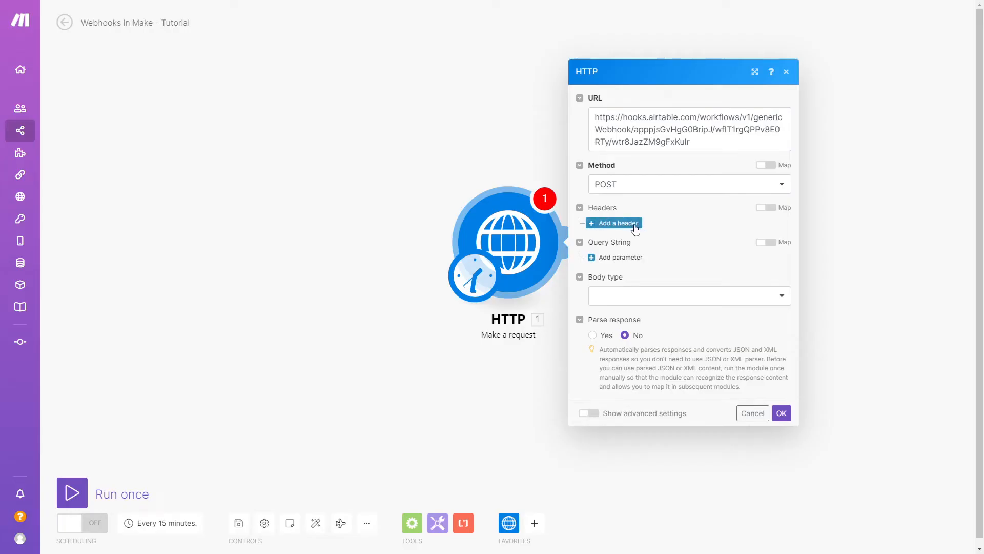
{"action": "mouse_move", "coordinate": [666, 230]}
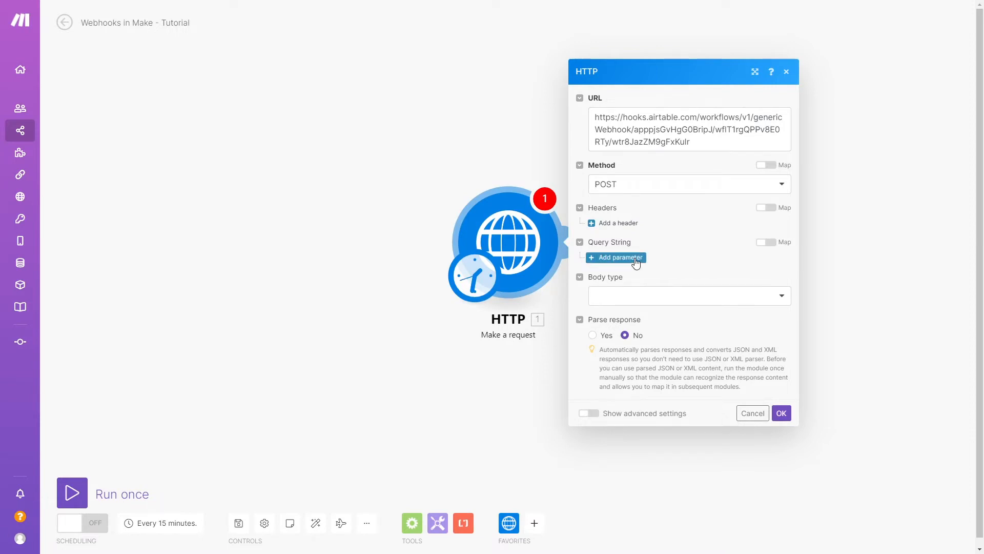
{"action": "mouse_move", "coordinate": [669, 271]}
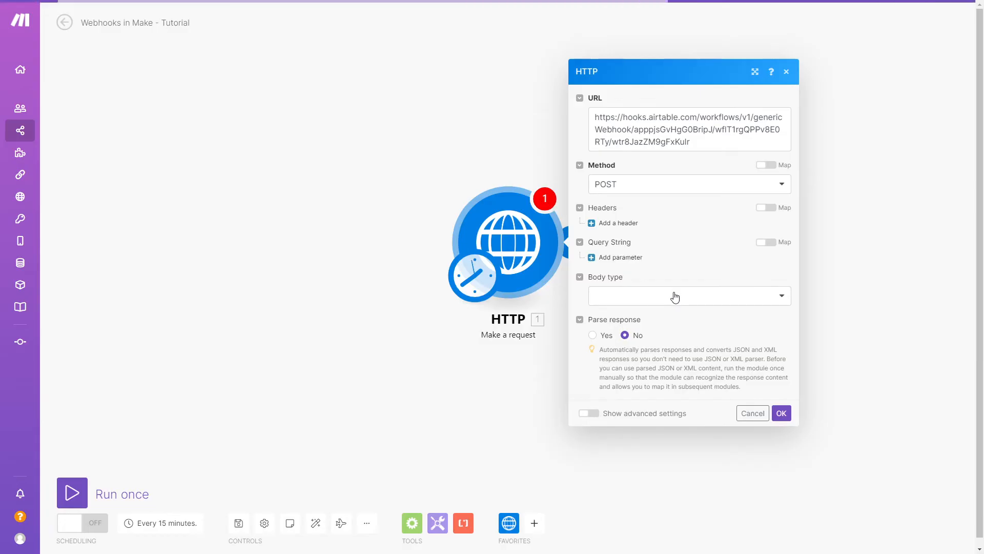
Step: Set the body type to Raw with content type JSON (application/json)
{"action": "left_click", "coordinate": [689, 295]}
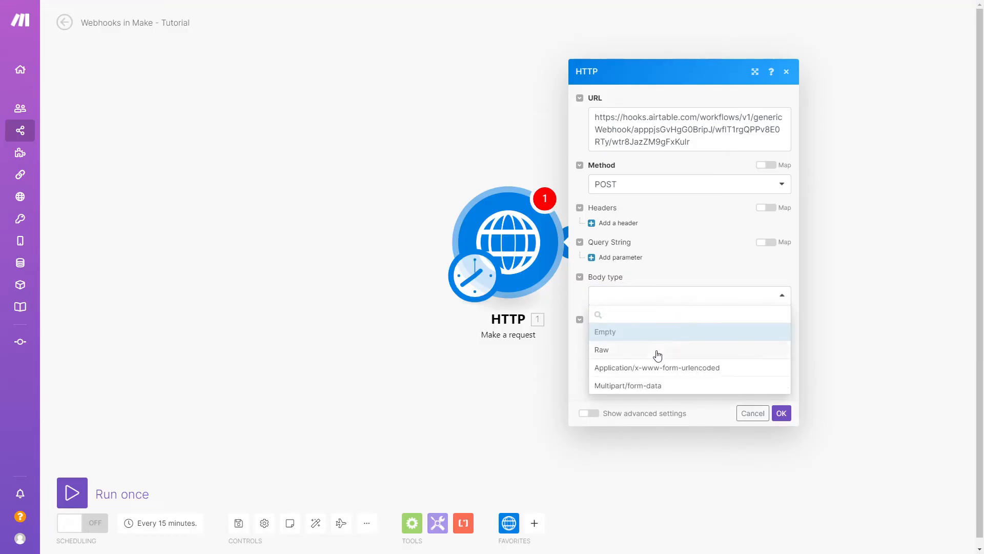
{"action": "left_click", "coordinate": [602, 350]}
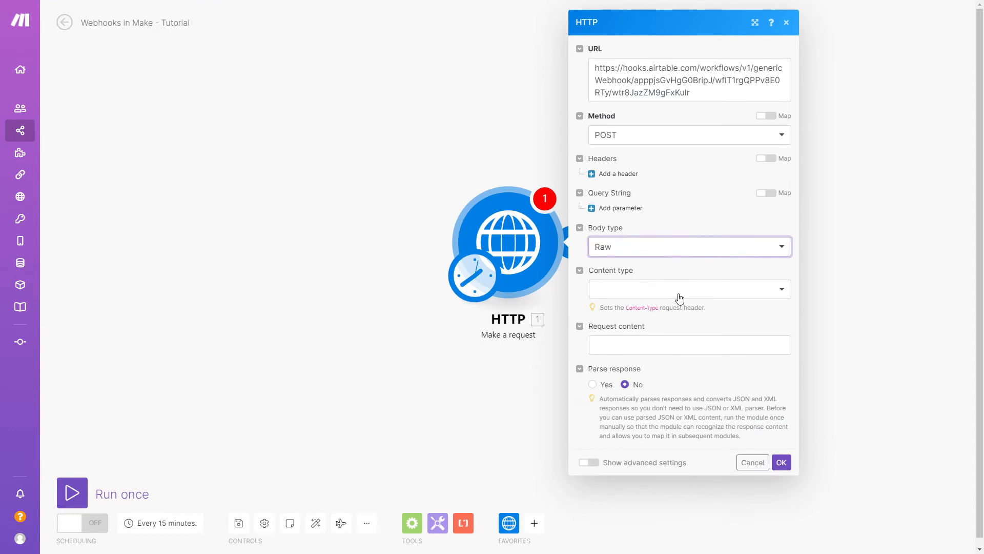
{"action": "left_click", "coordinate": [689, 289]}
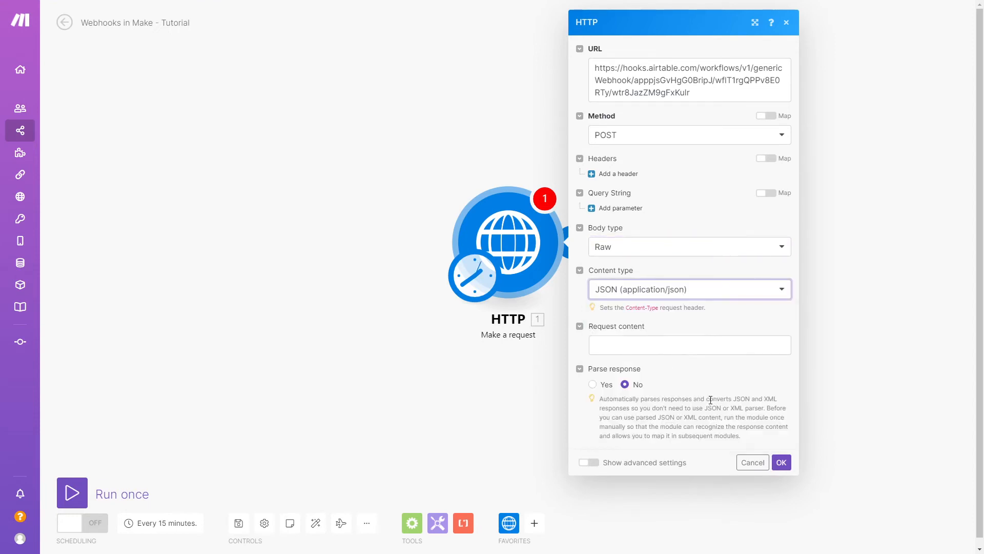
{"action": "left_click", "coordinate": [689, 345]}
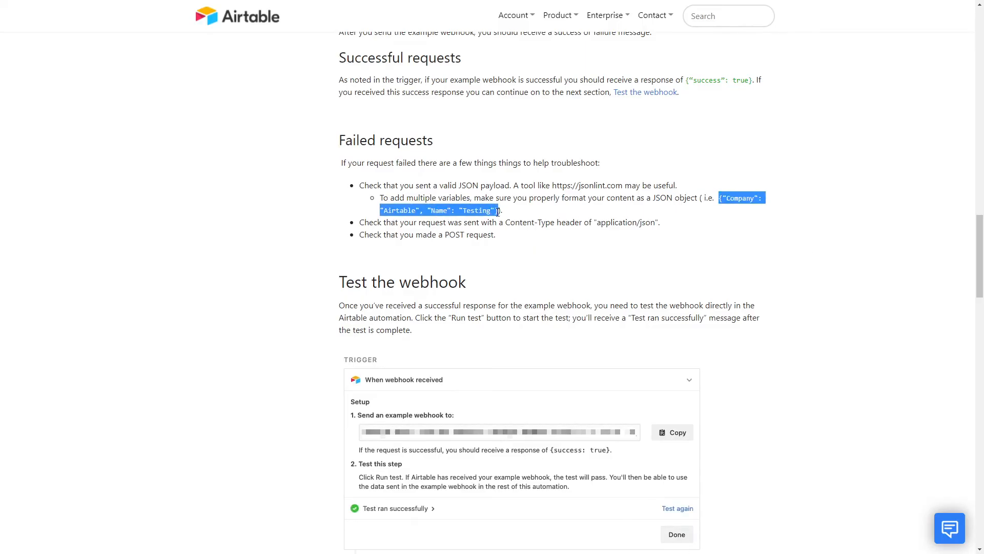
{"action": "mouse_move", "coordinate": [533, 218]}
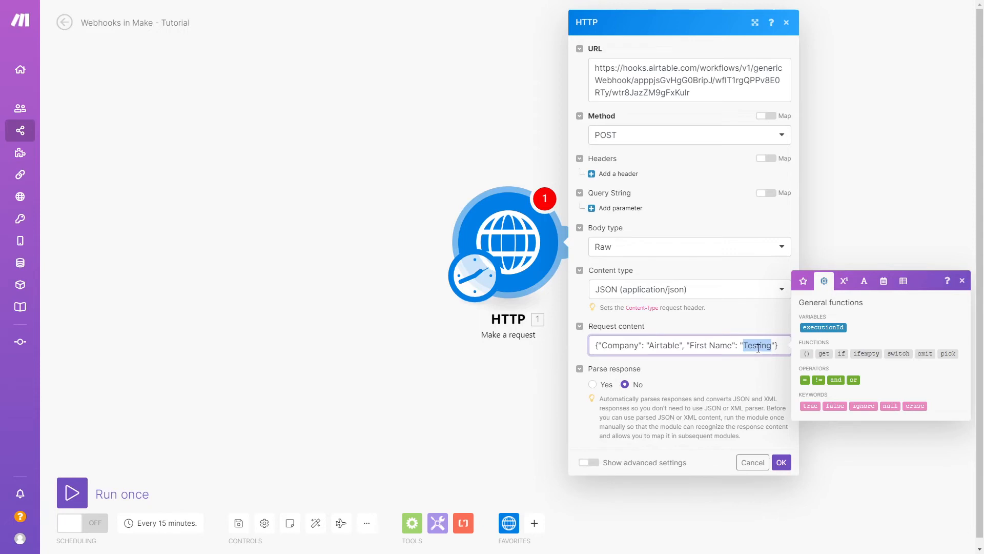
Step: Fill the JSON body with first name John, run the scenario once and test the Airtable webhook trigger successfully
{"action": "type", "text": "John\", \"Last Name\": \"Smith"}
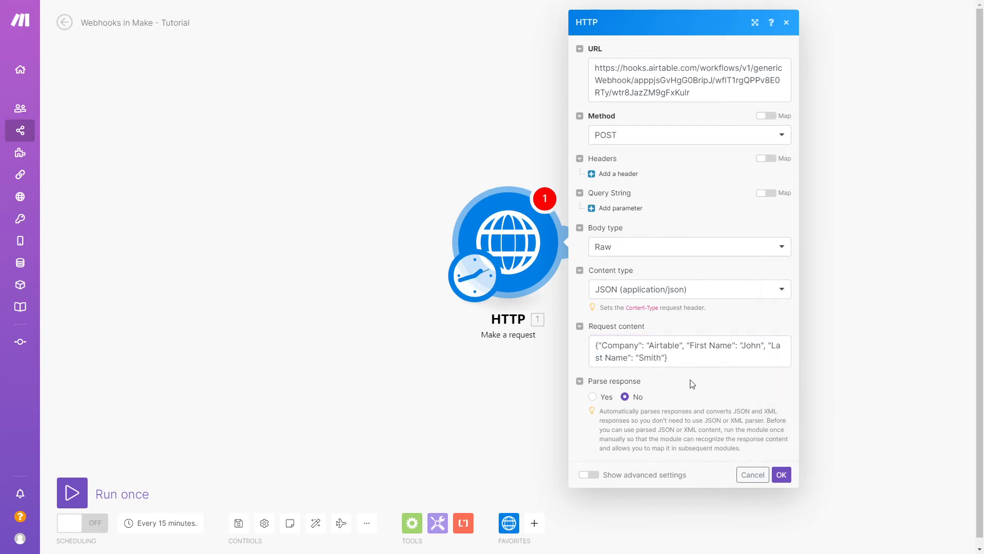
{"action": "left_click", "coordinate": [781, 473]}
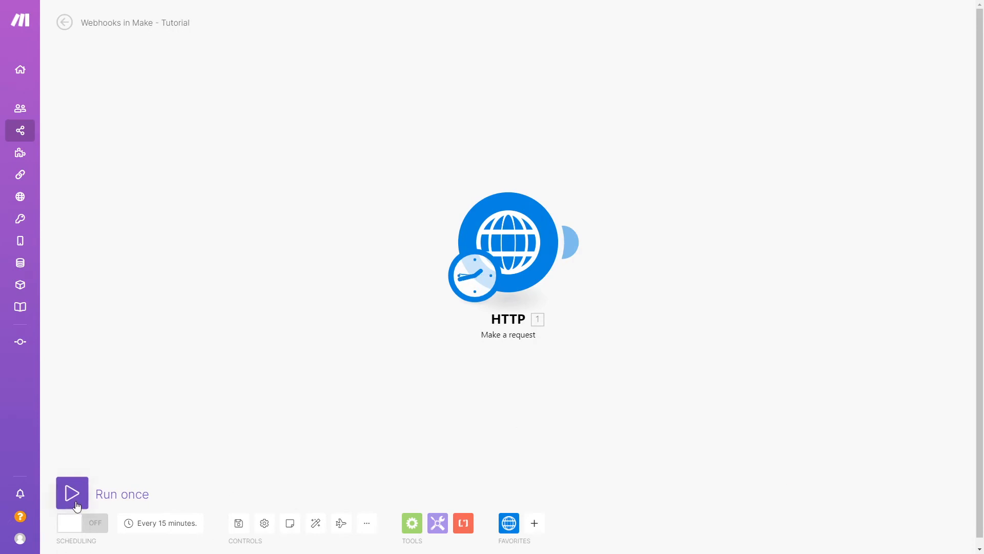
{"action": "left_click", "coordinate": [71, 494]}
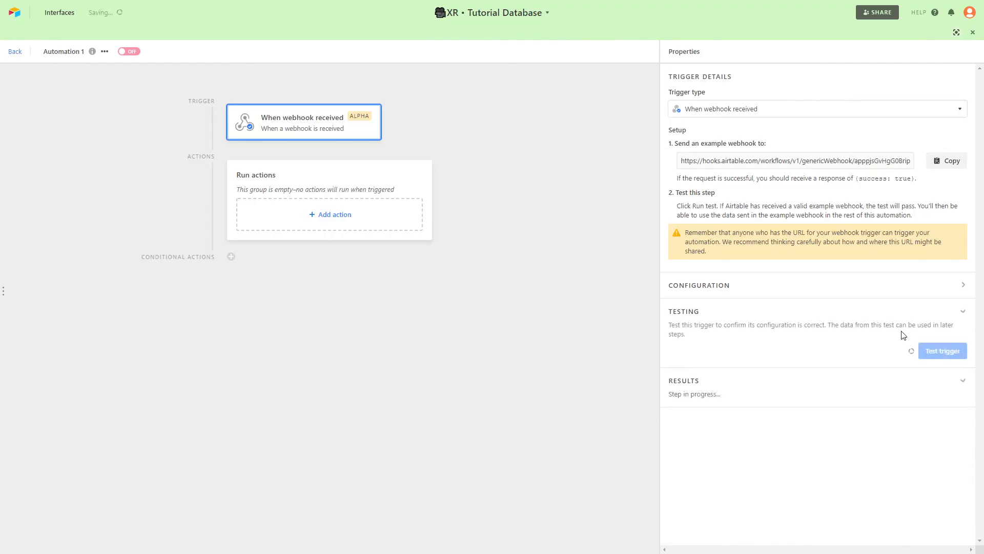
{"action": "left_click", "coordinate": [943, 351]}
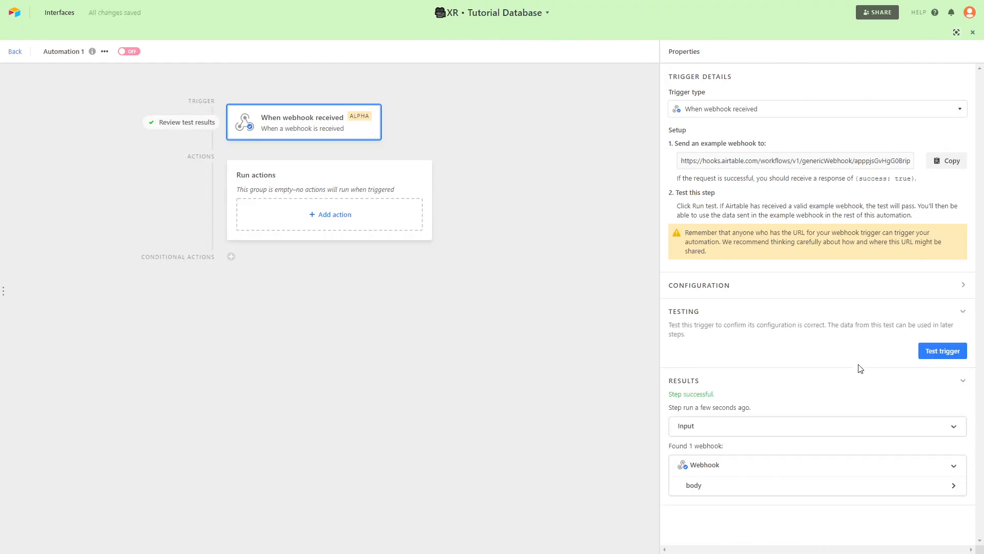